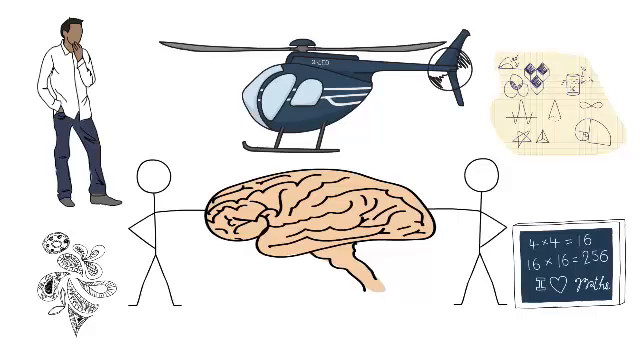
text(A, B,)
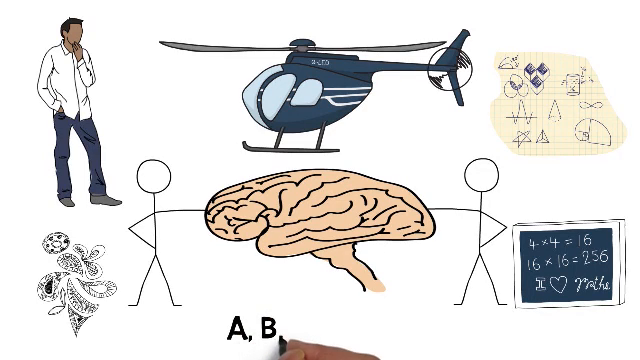
text(C, D, E, F)
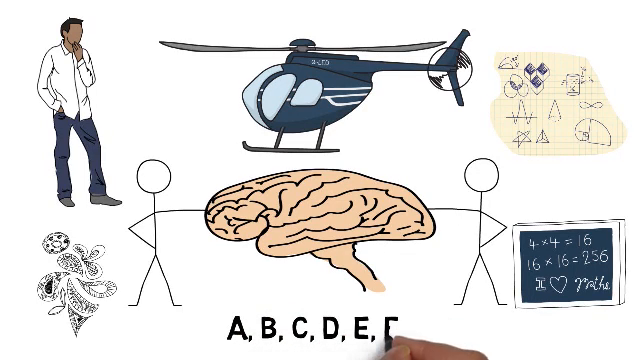